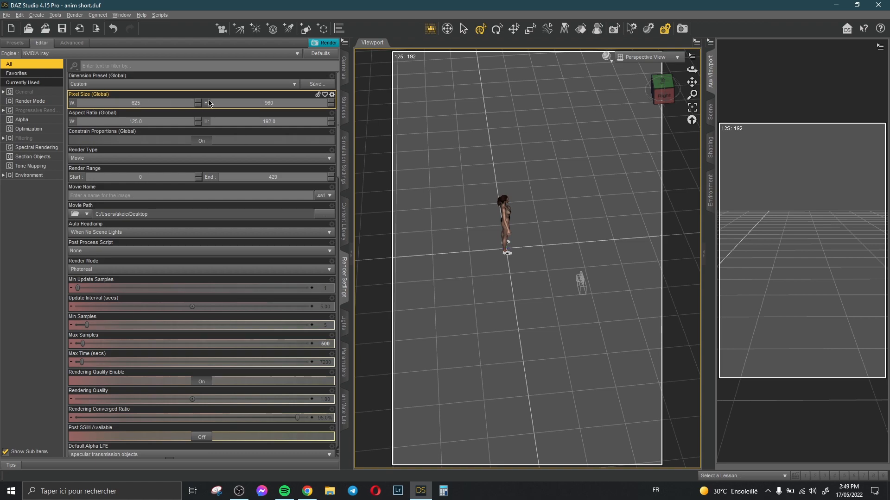
Set the render to a 625×960 movie covering frames 0 to 429.
{"action": "left_click", "coordinate": [200, 158]}
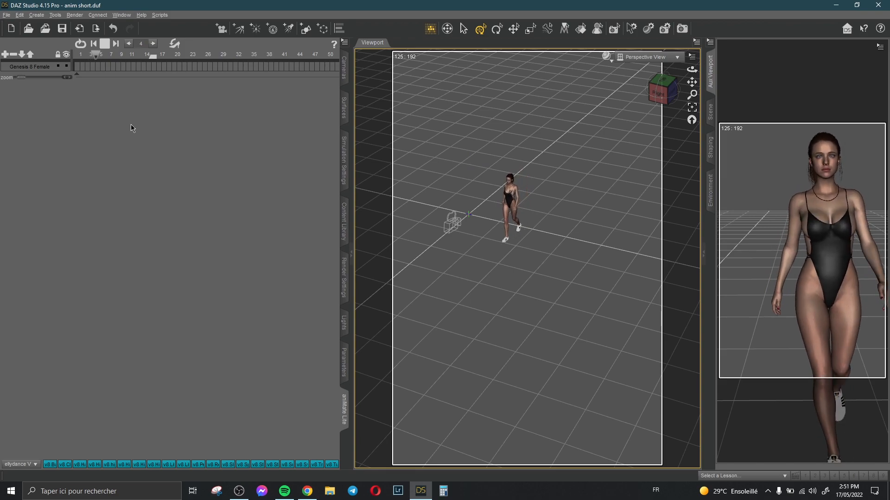
Play back the Genesis 8 Female walking animation from the aniMate timeline.
{"action": "left_click", "coordinate": [115, 44]}
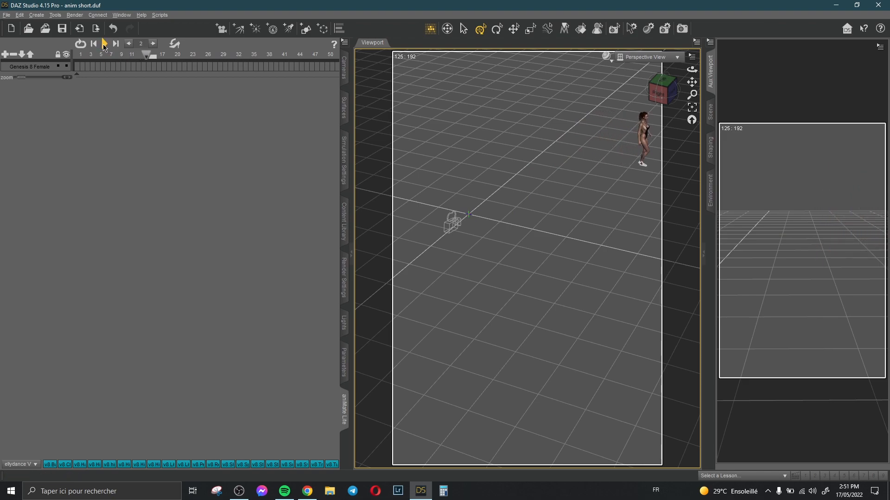